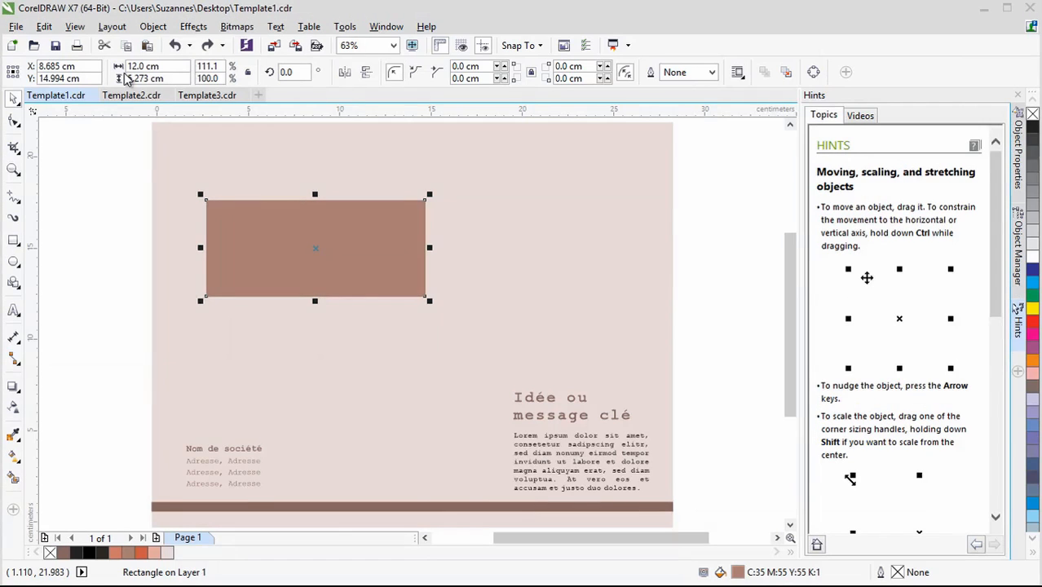
Step: Drag a duplicate of the brown rectangle directly below the original
drag(316, 248, 315, 355)
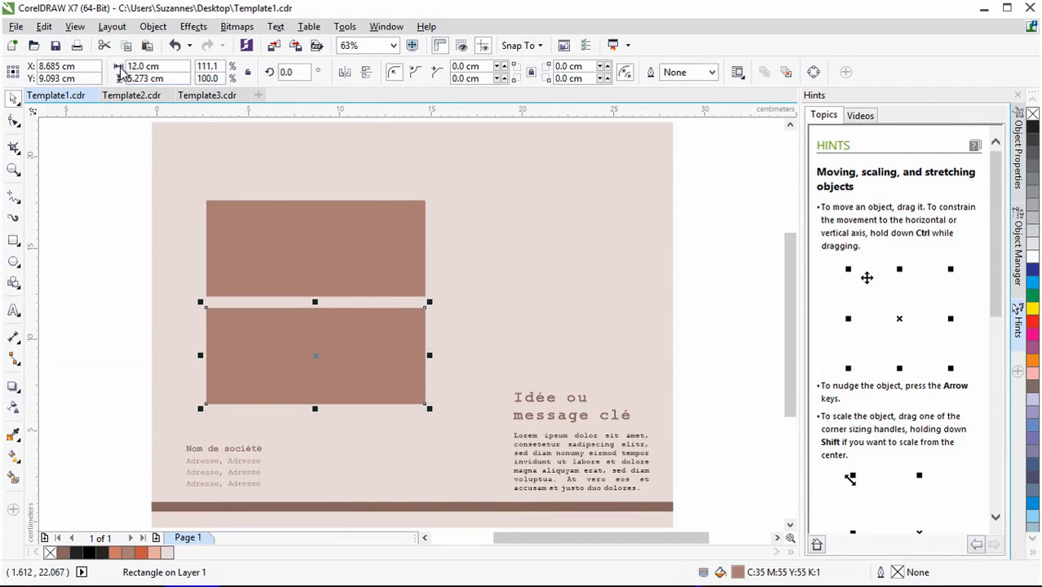
click(208, 95)
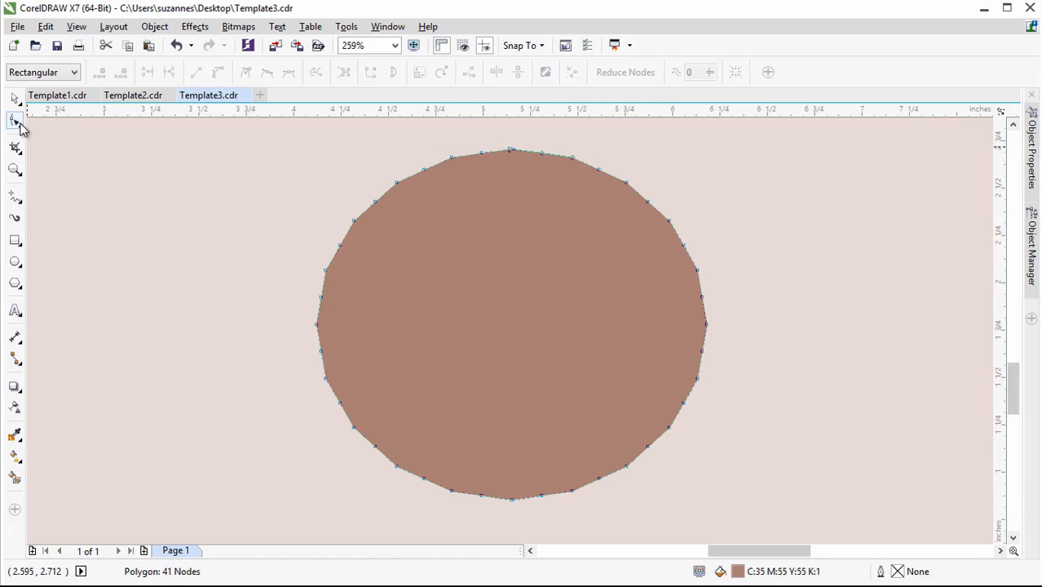
Step: Reshape the polygon with the Shape tool, bending the upper-right spoke's curve
click(218, 73)
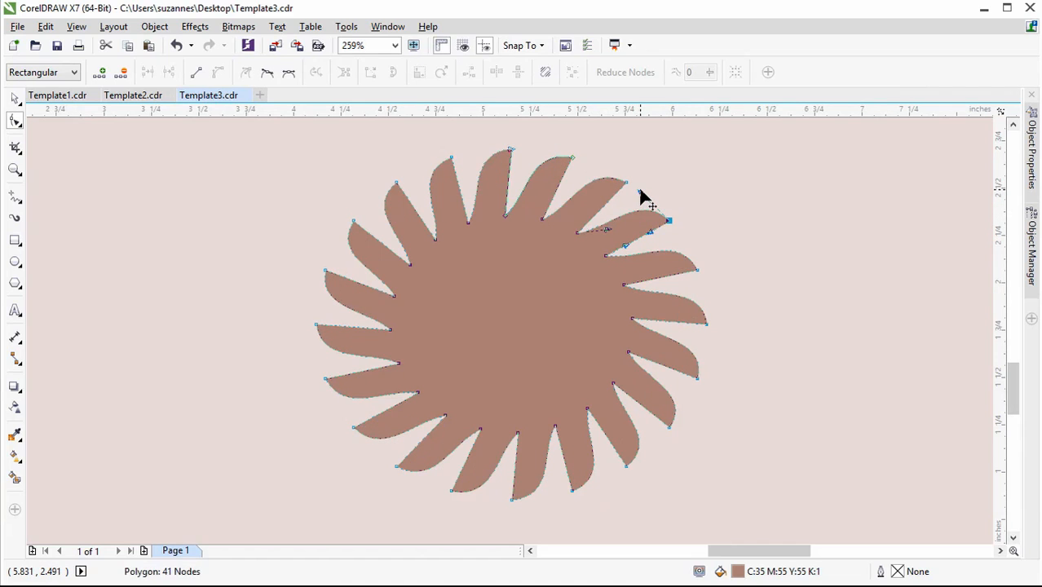
drag(644, 196, 608, 249)
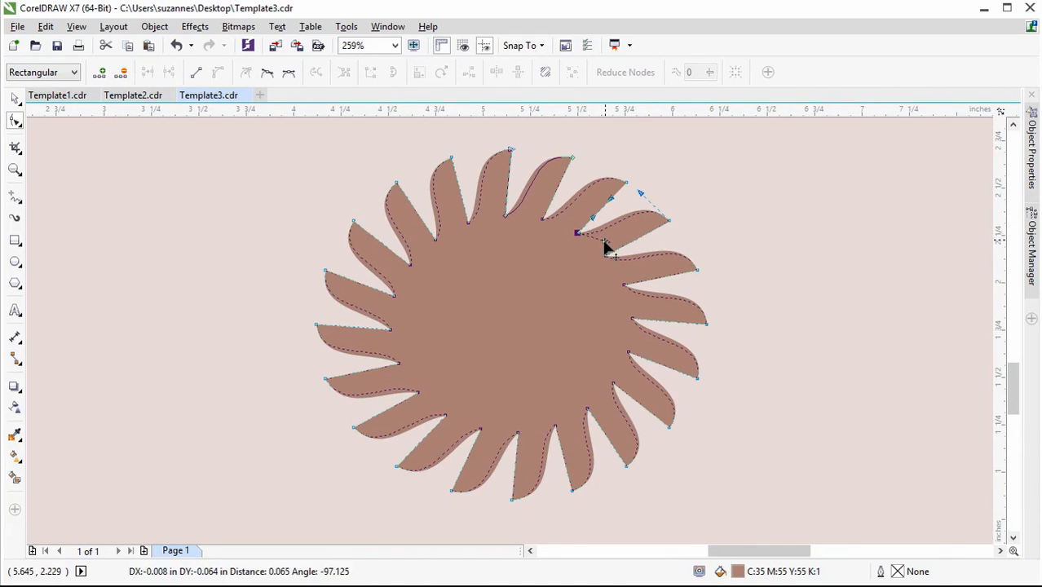